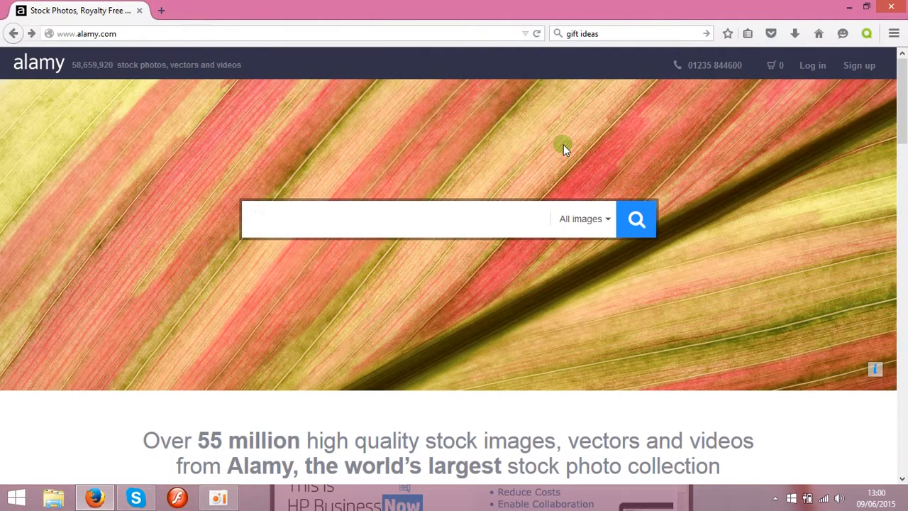
Search Alamy for 'flower' from the home page search box.
left_click(397, 219)
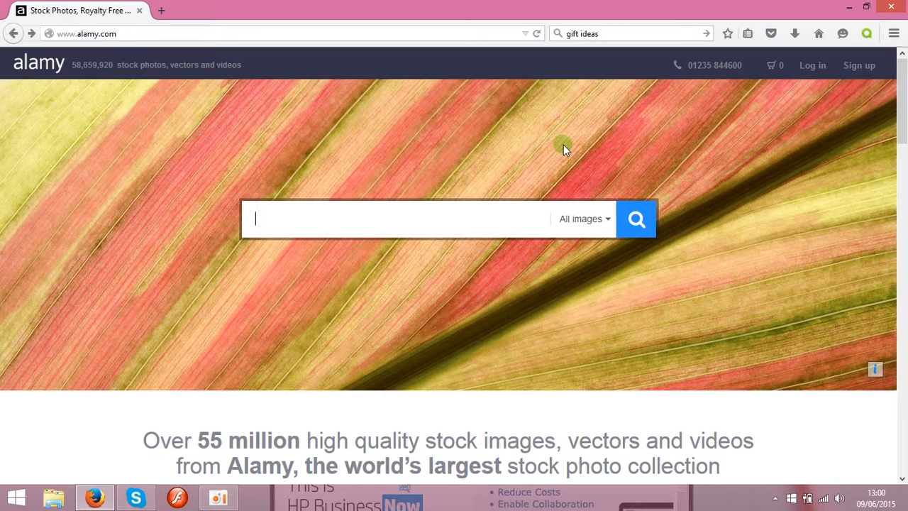
mouse_move(445, 211)
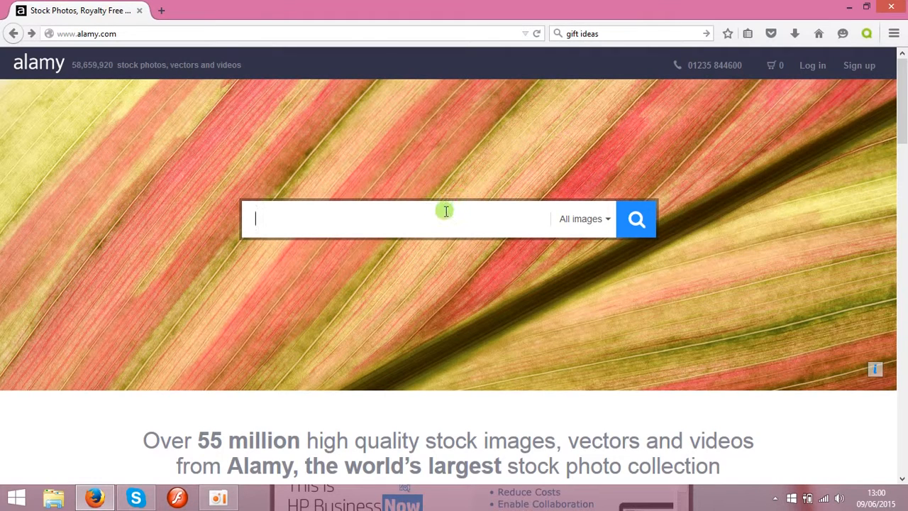
mouse_move(432, 222)
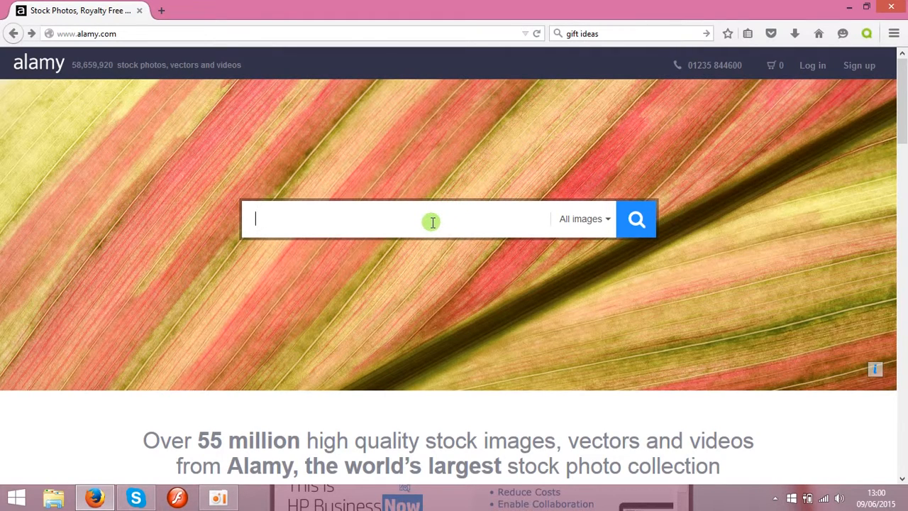
type("p")
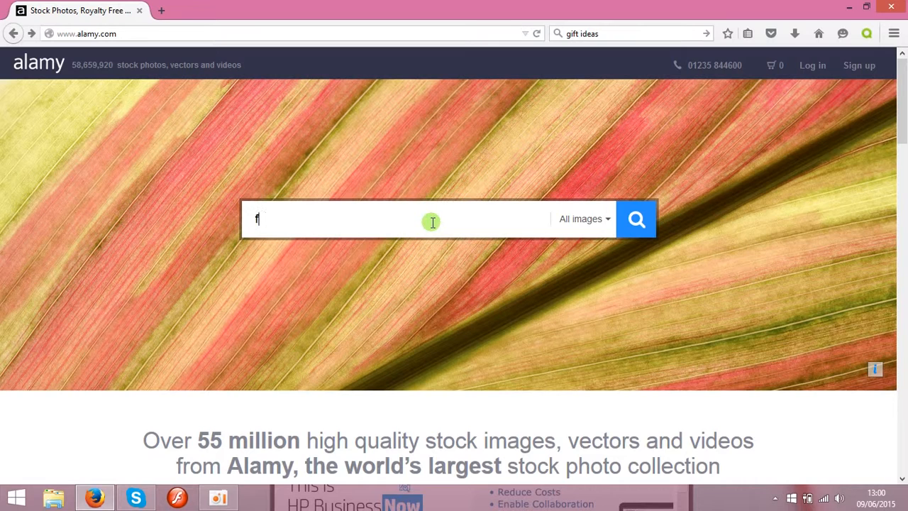
type("lower")
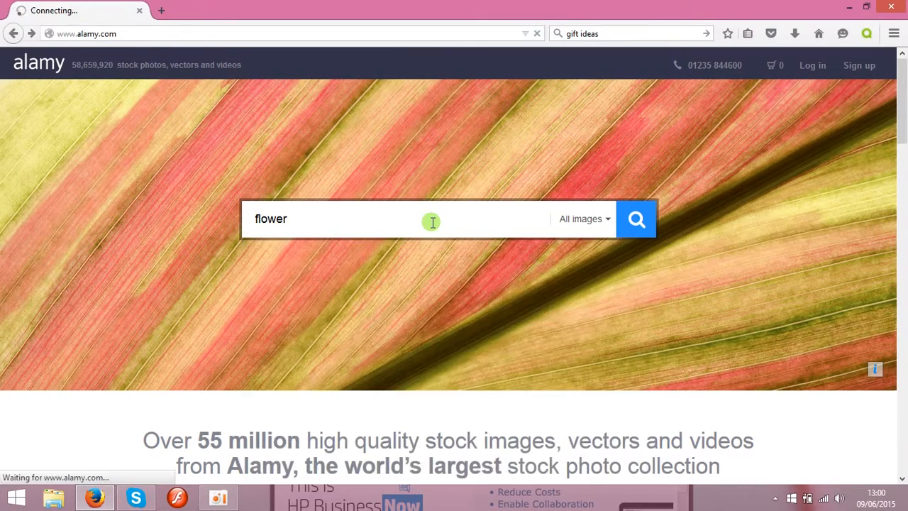
left_click(636, 219)
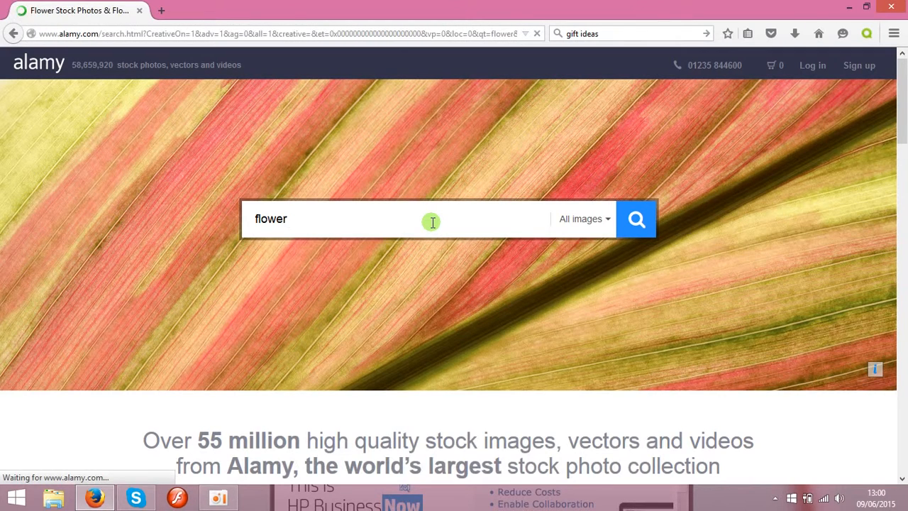
Open the close-up California poppy photo from the flower results.
left_click(636, 219)
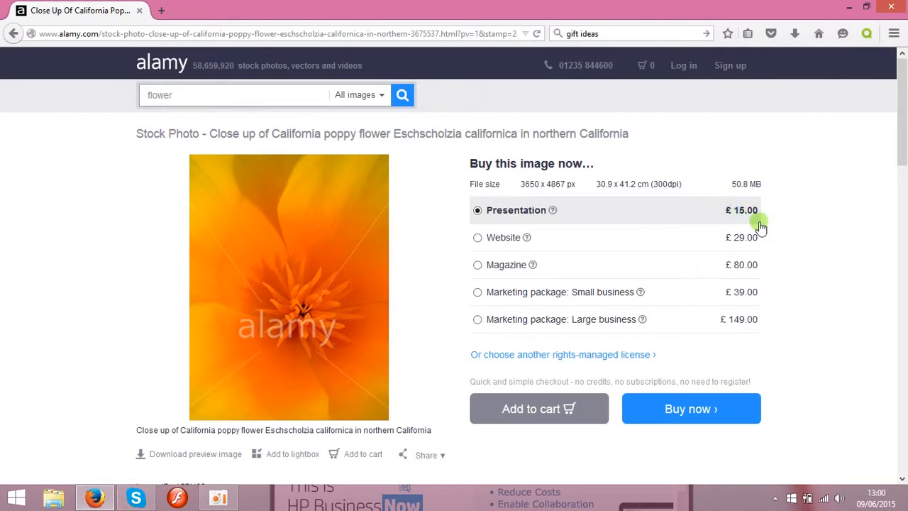
mouse_move(773, 226)
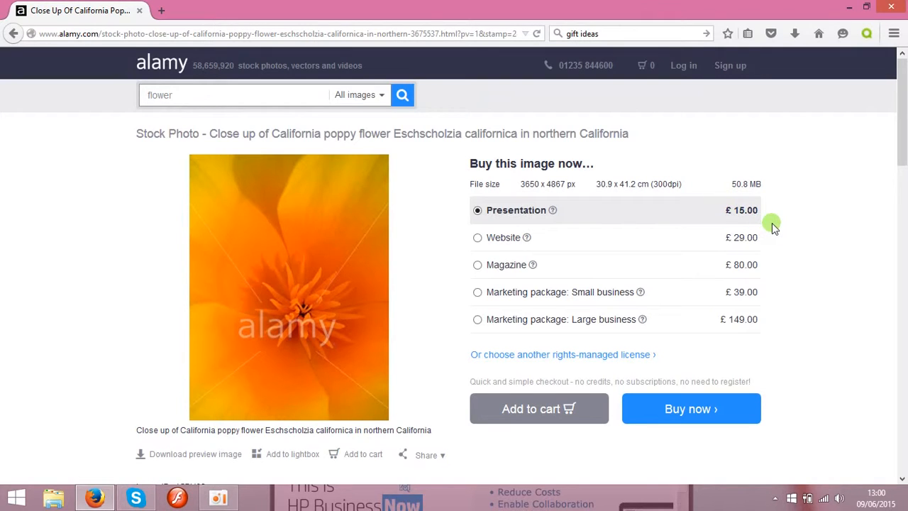
mouse_move(718, 325)
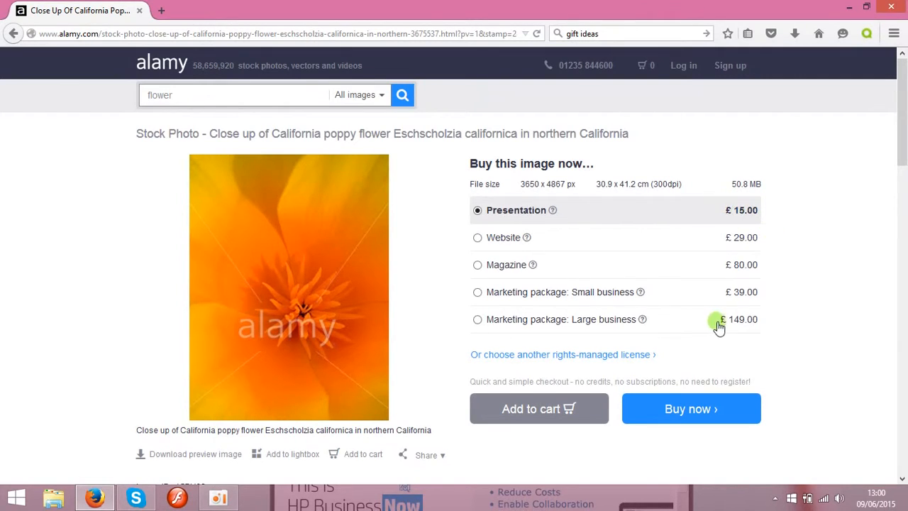
mouse_move(735, 328)
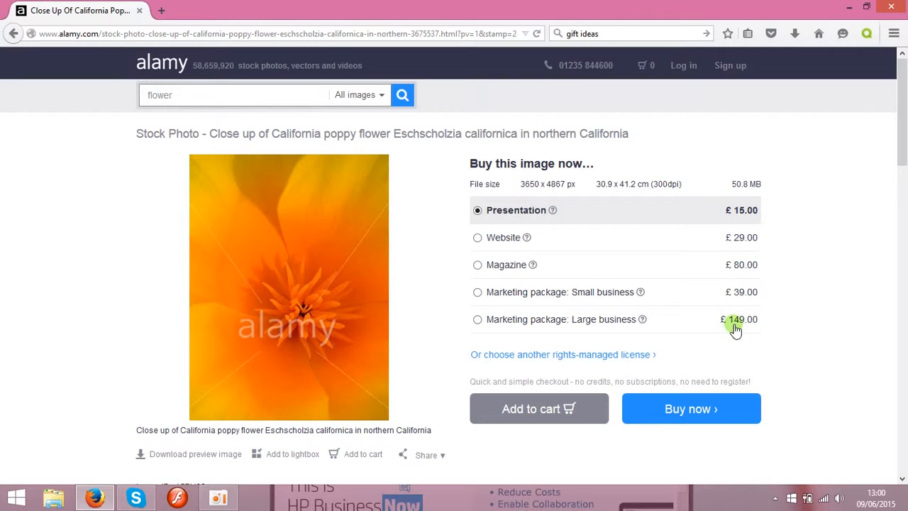
mouse_move(577, 268)
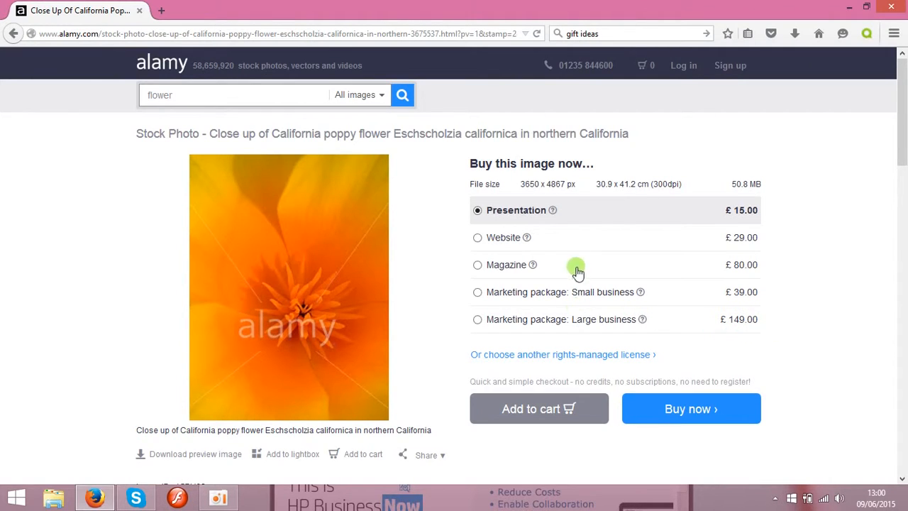
mouse_move(644, 332)
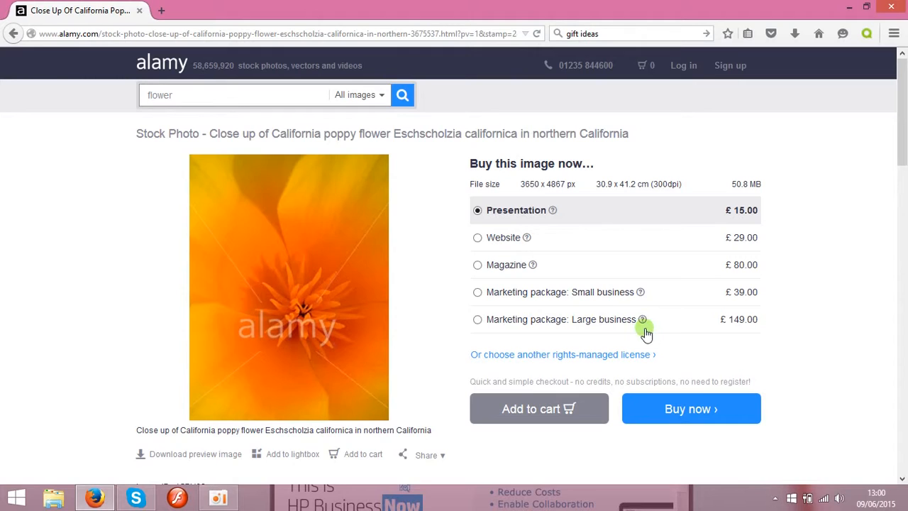
mouse_move(630, 252)
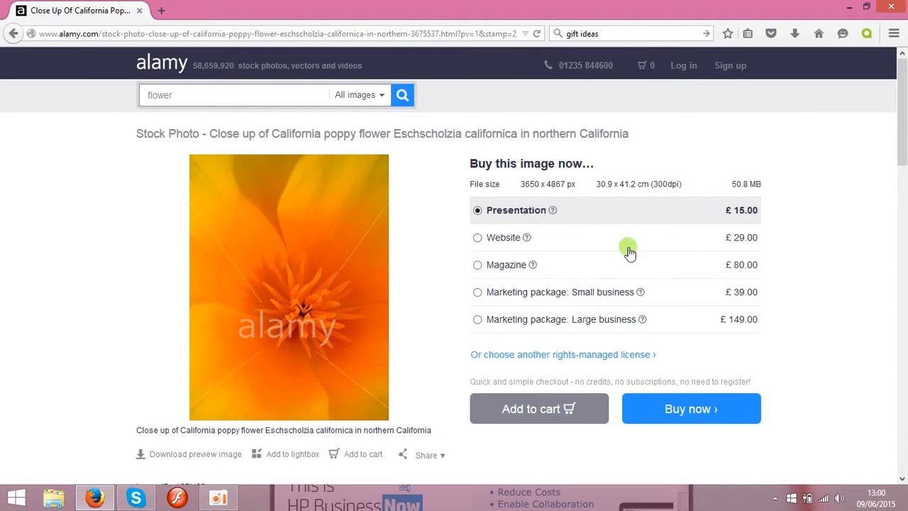
mouse_move(500, 276)
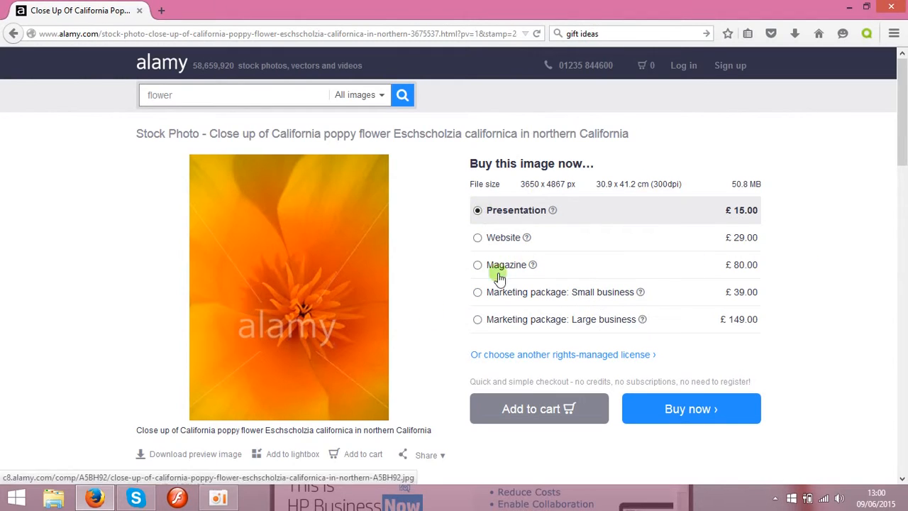
mouse_move(530, 184)
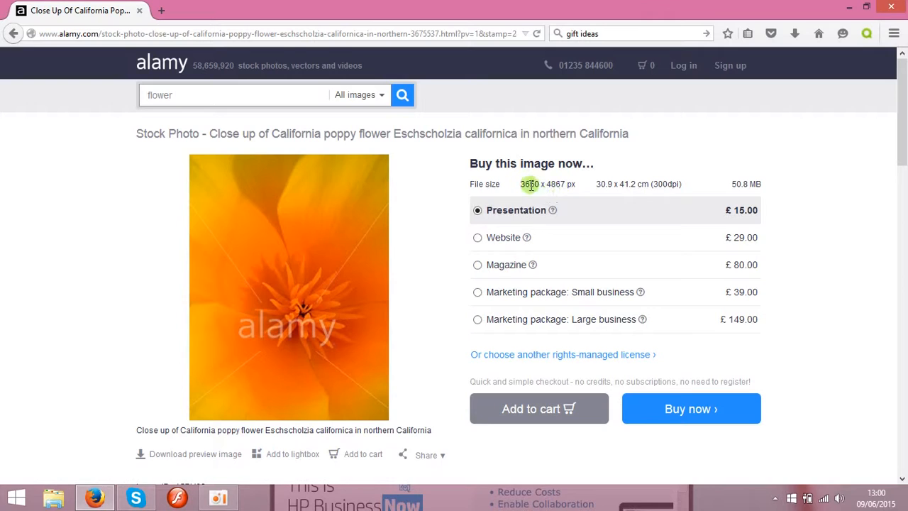
mouse_move(553, 193)
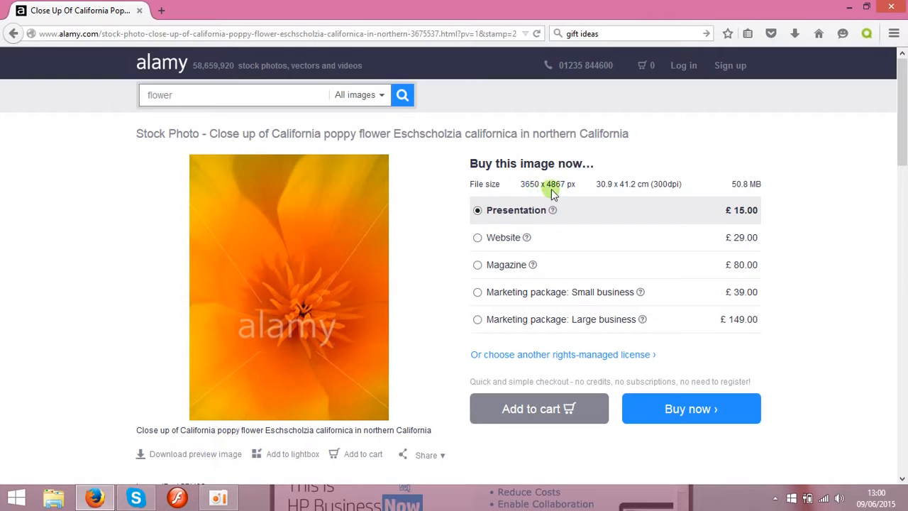
mouse_move(557, 195)
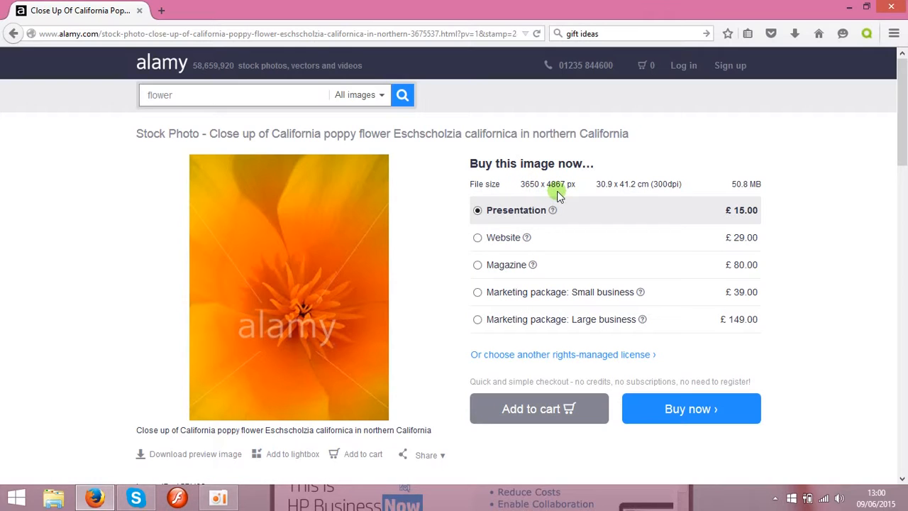
Open the Pink peach blossoms photo under Same photographer.
scroll("down", 3)
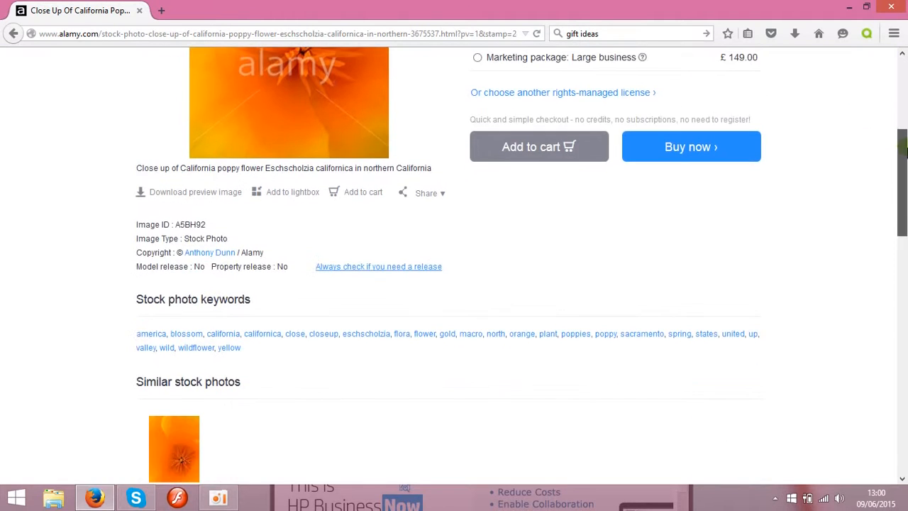
scroll("down", 3)
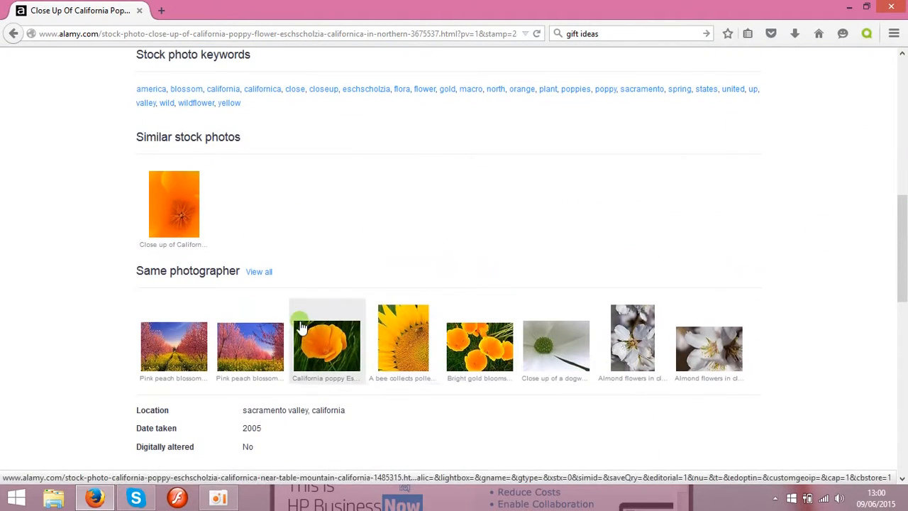
left_click(173, 340)
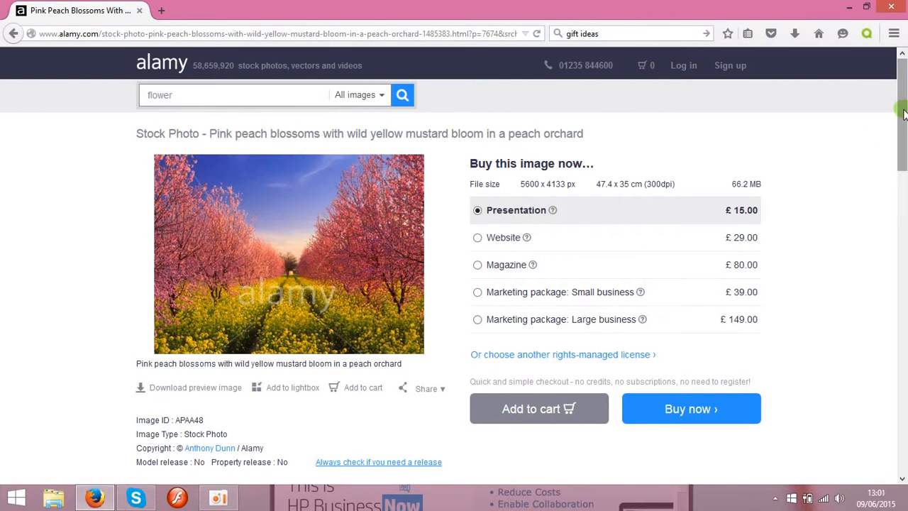
Review the peach blossom license prices, then open the footer's selling-your-images link.
scroll("down", 3)
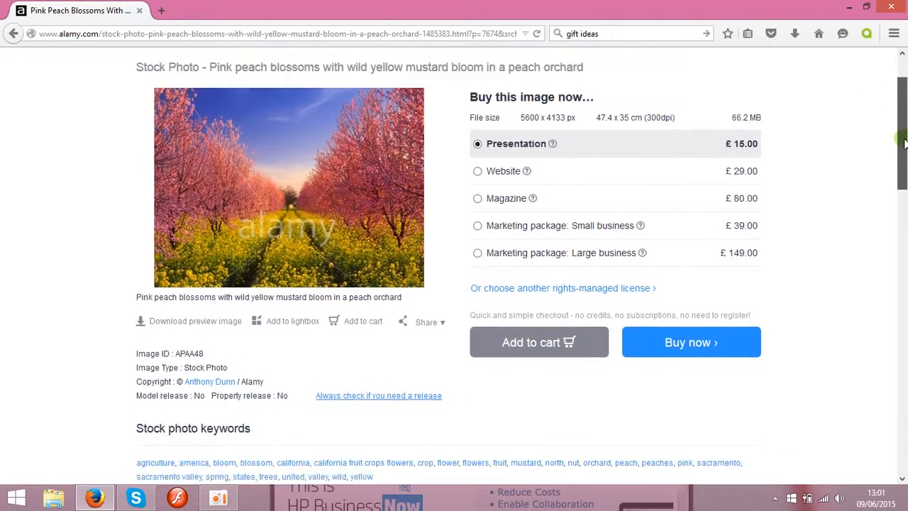
scroll("up", 3)
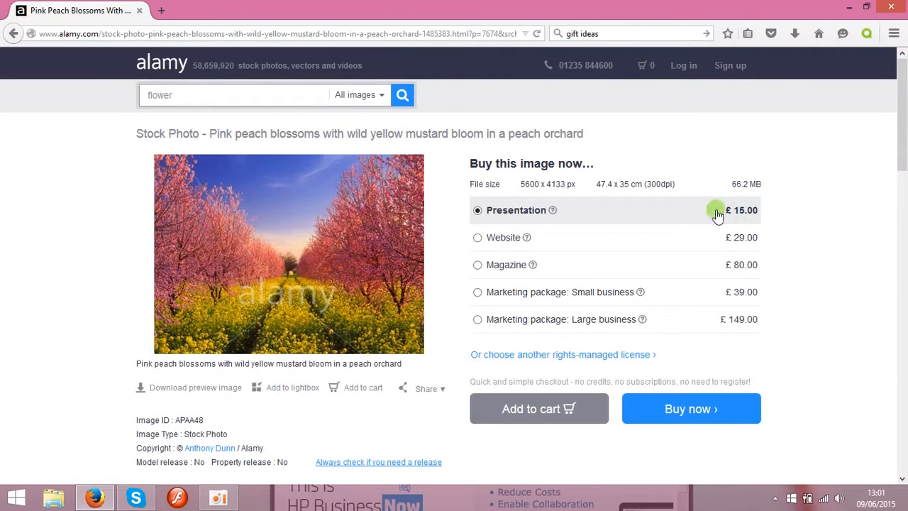
mouse_move(49, 240)
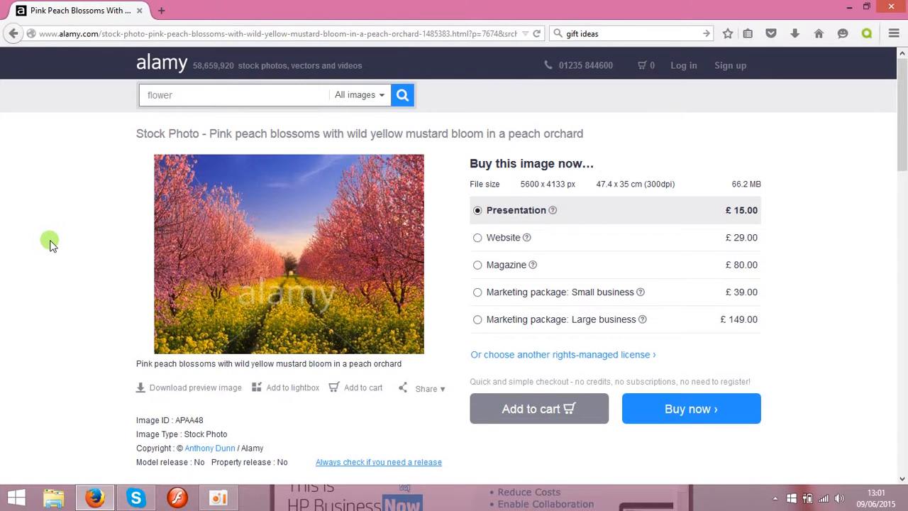
mouse_move(743, 218)
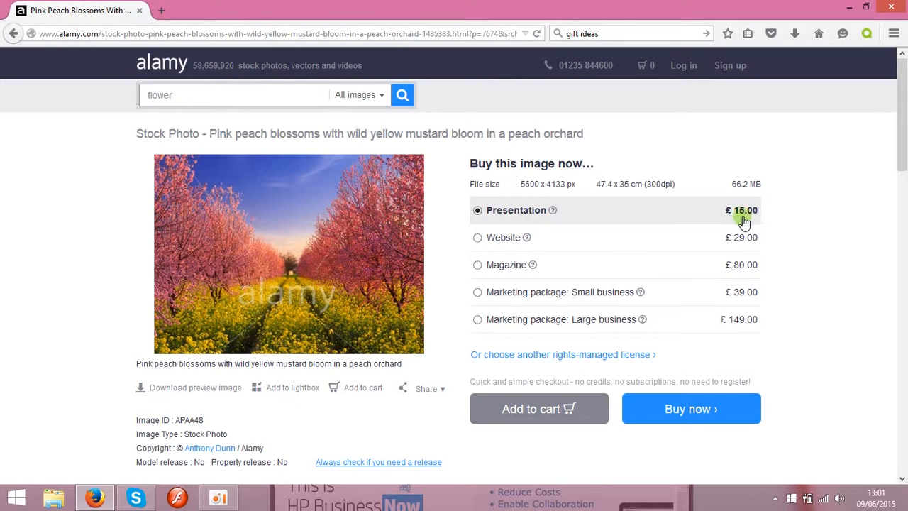
mouse_move(740, 222)
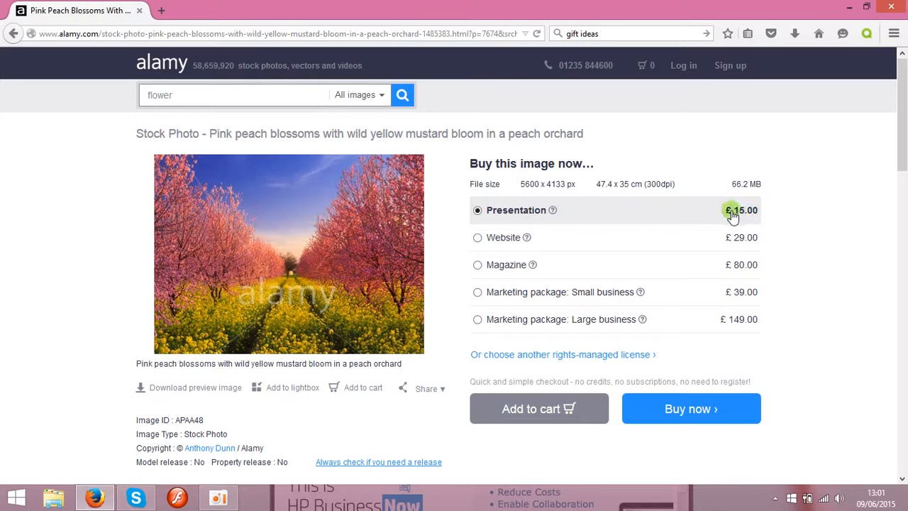
mouse_move(762, 215)
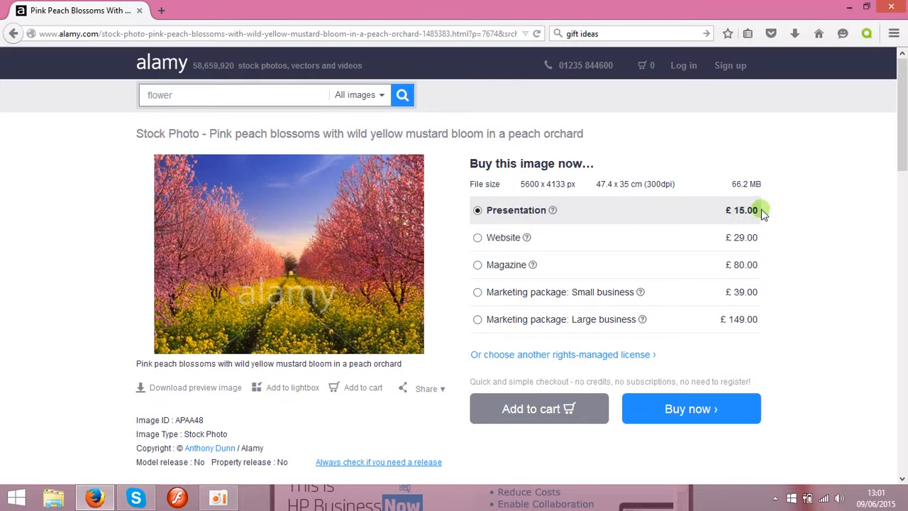
mouse_move(775, 226)
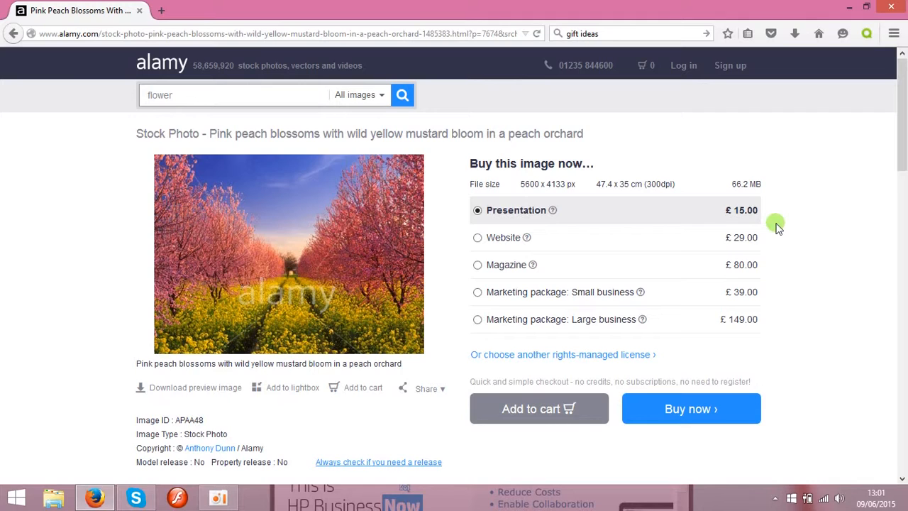
mouse_move(740, 278)
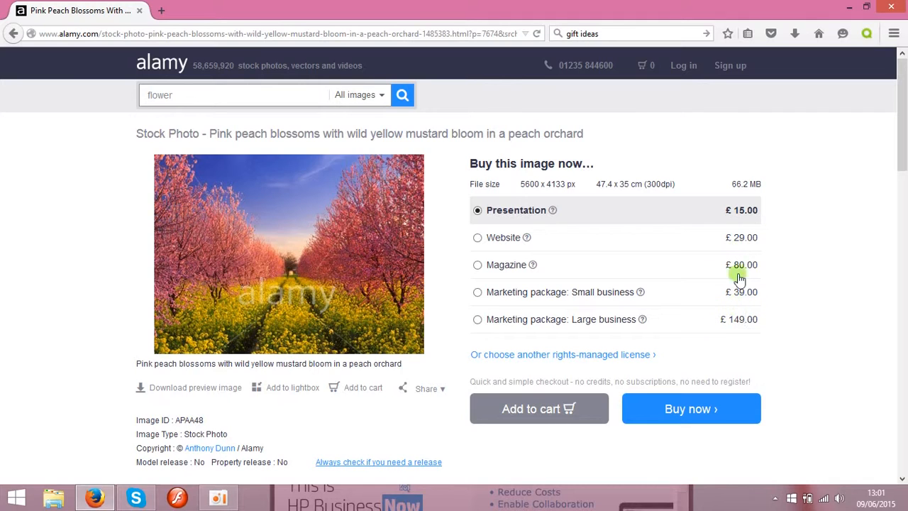
mouse_move(745, 320)
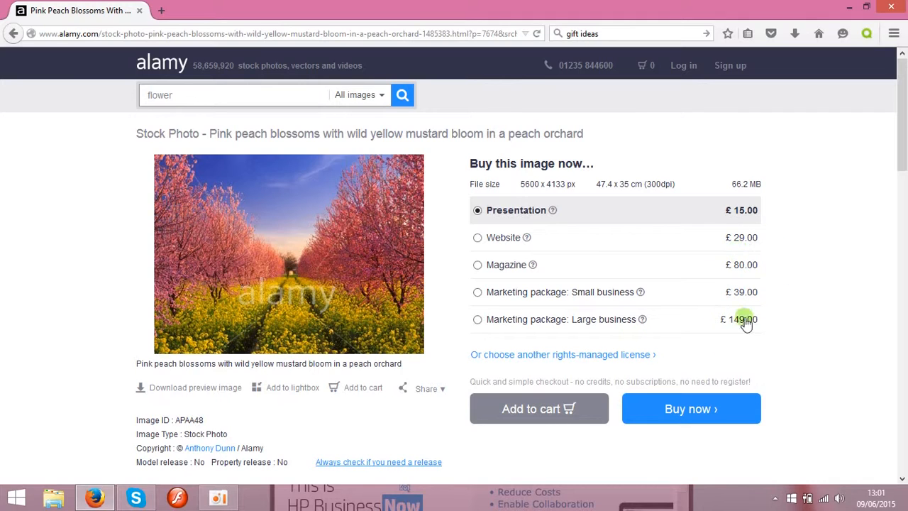
mouse_move(84, 202)
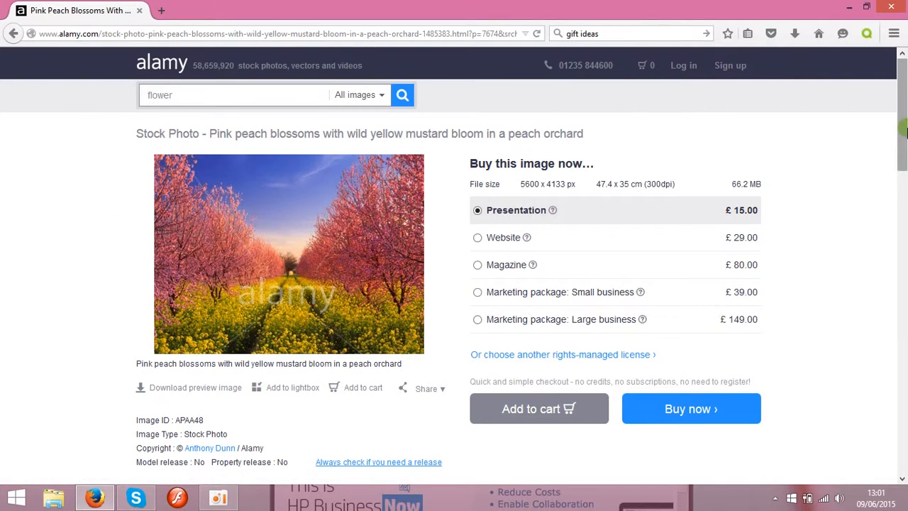
scroll("down", 3)
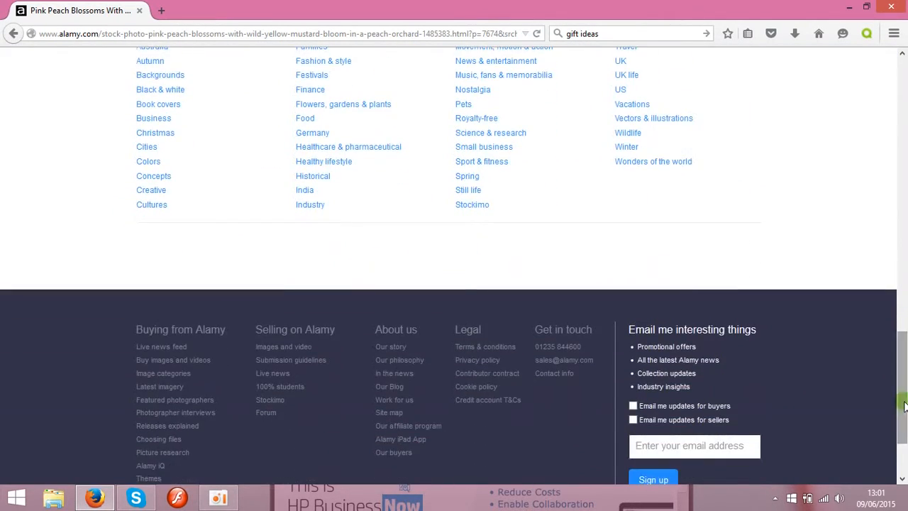
scroll("down", 3)
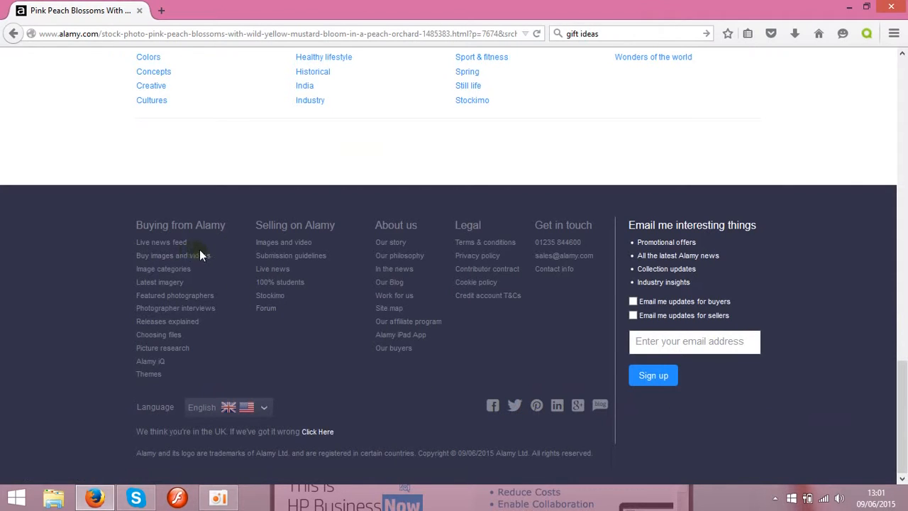
left_click(283, 242)
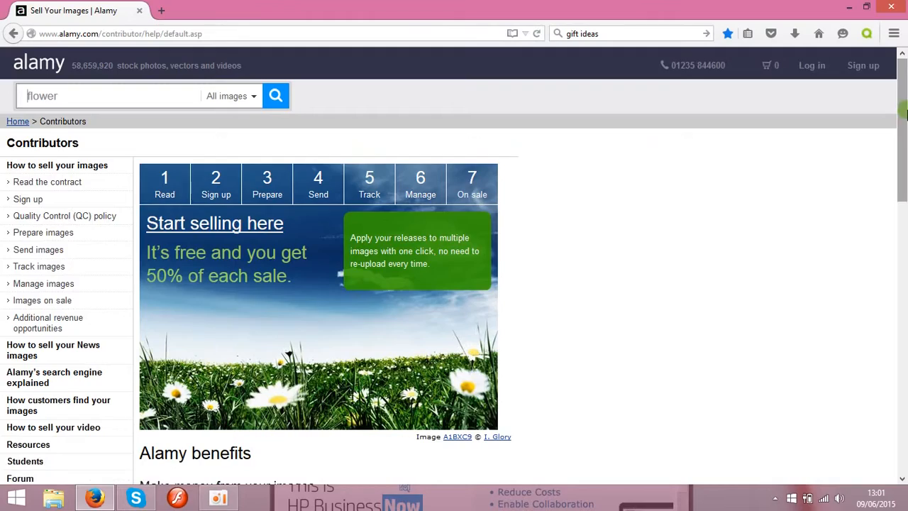
Scroll through Alamy's contributor benefits, including the 50% royalty, and the perks list.
scroll("down", 3)
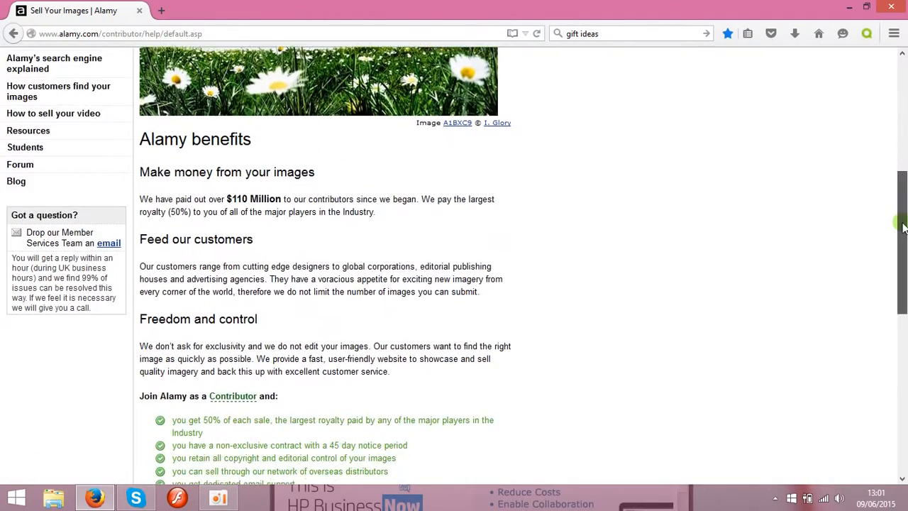
scroll("down", 3)
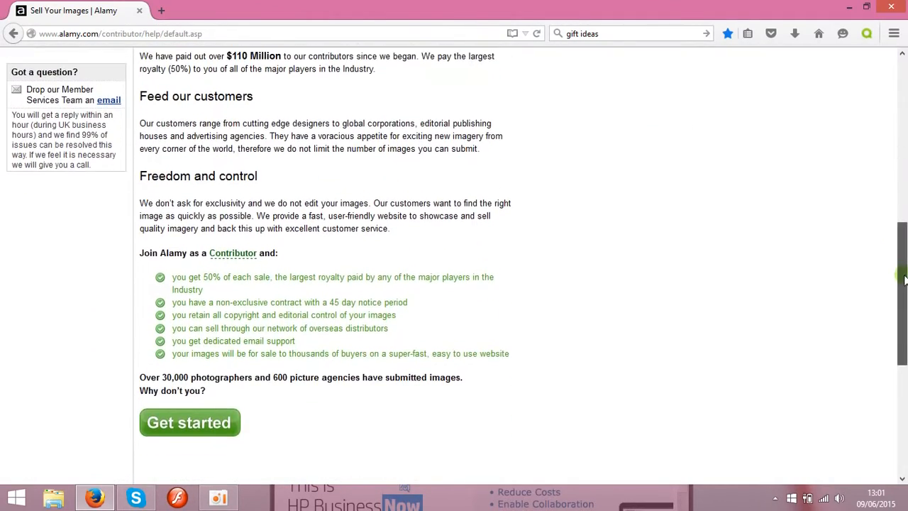
scroll("up", 3)
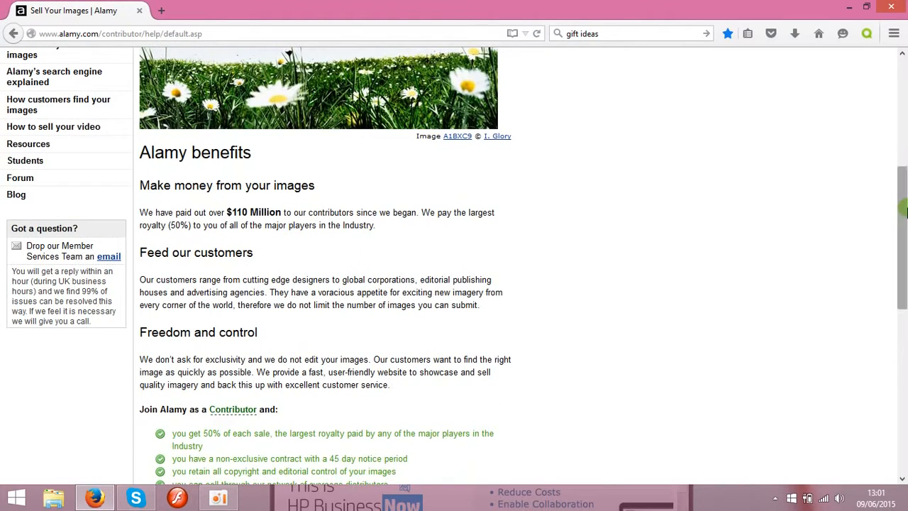
scroll("down", 3)
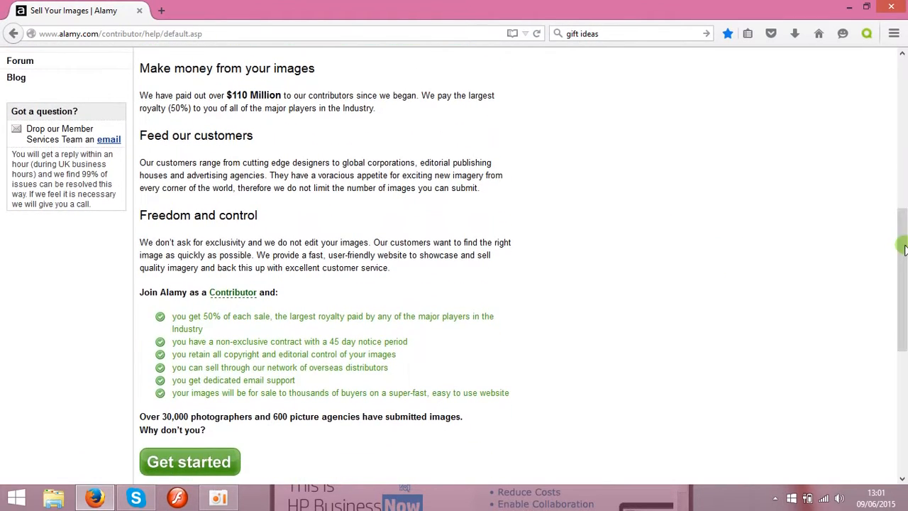
mouse_move(245, 276)
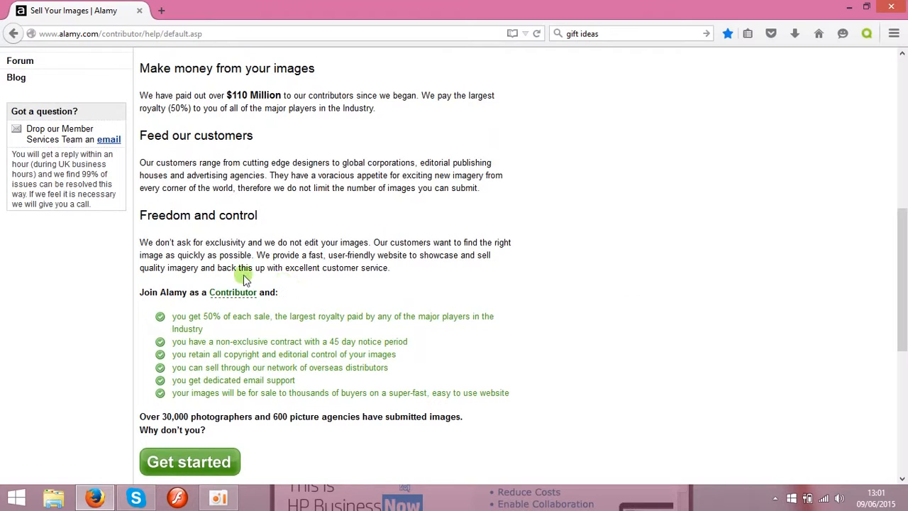
mouse_move(536, 285)
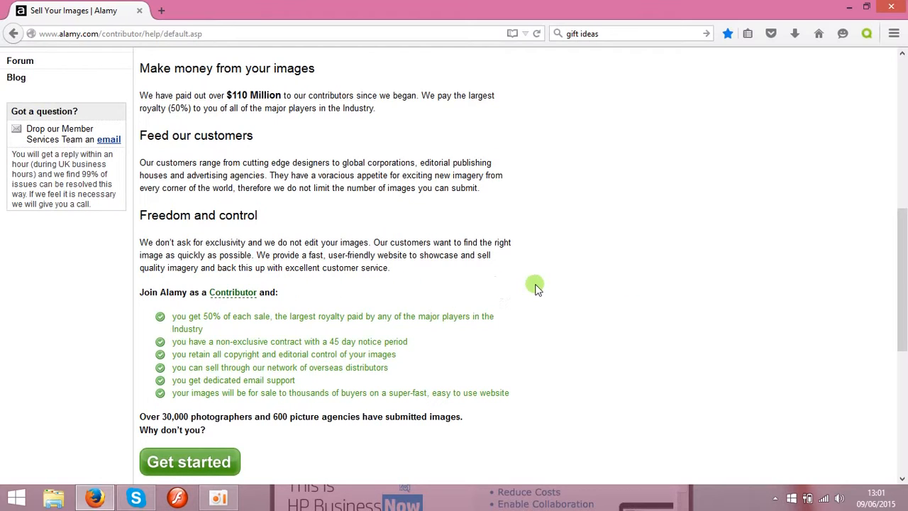
mouse_move(659, 300)
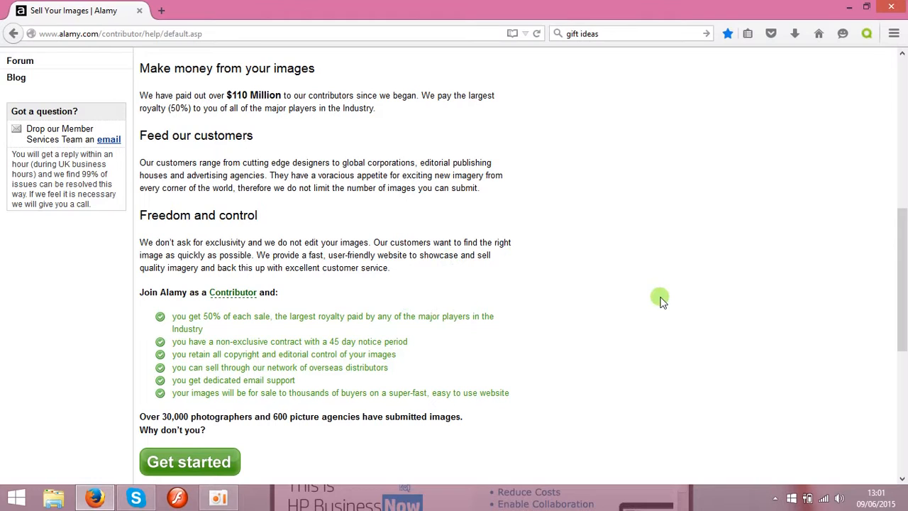
scroll("up", 3)
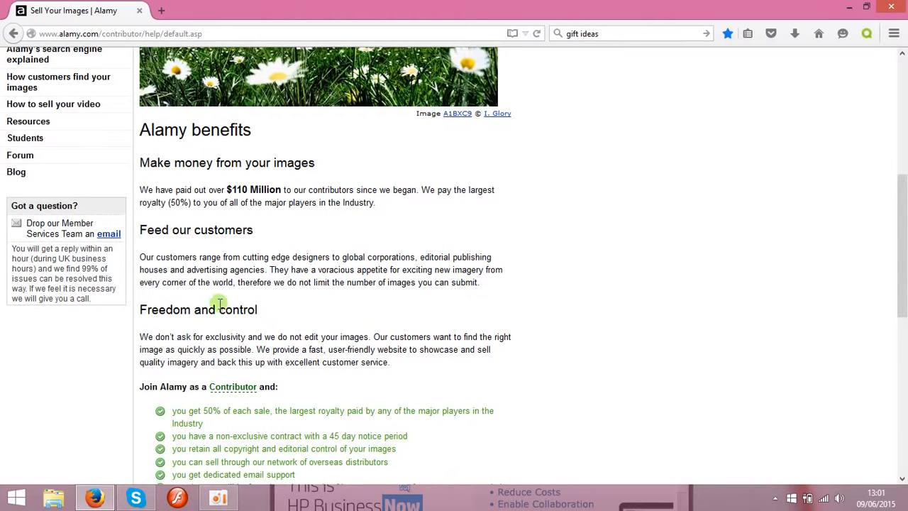
mouse_move(193, 214)
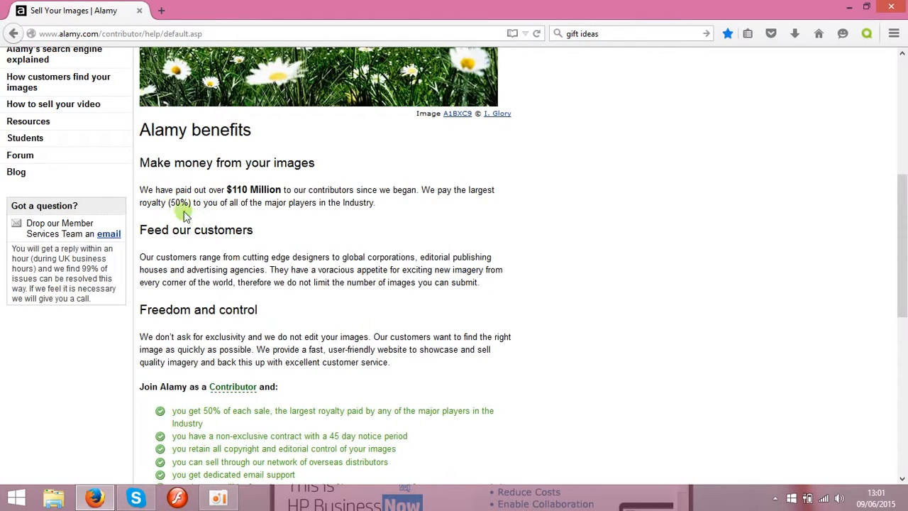
mouse_move(193, 190)
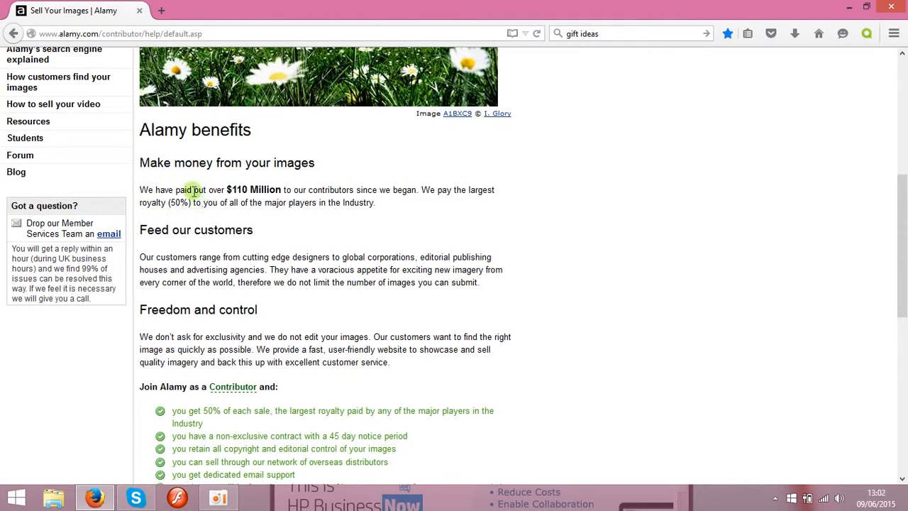
mouse_move(201, 262)
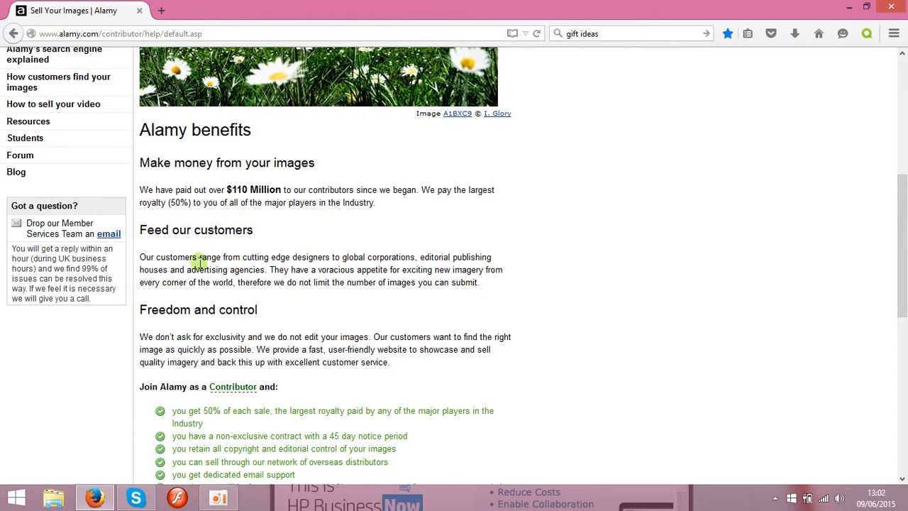
mouse_move(337, 298)
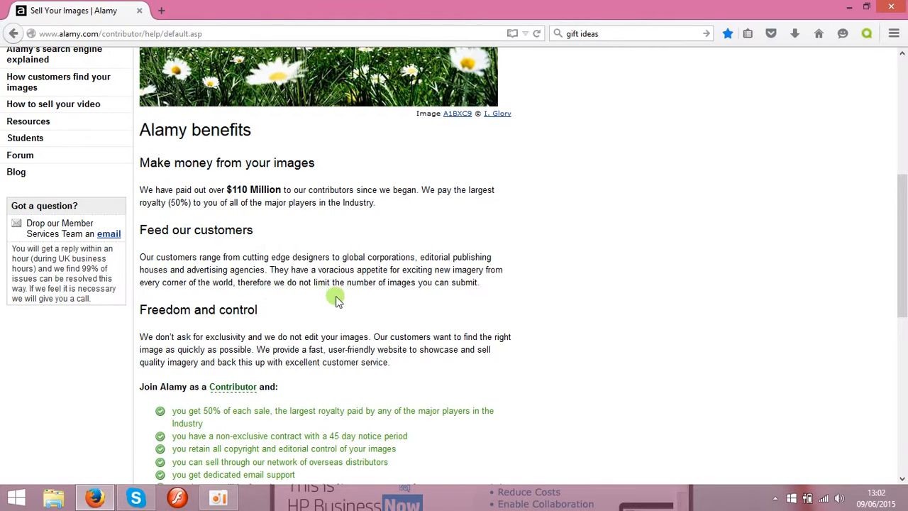
mouse_move(543, 296)
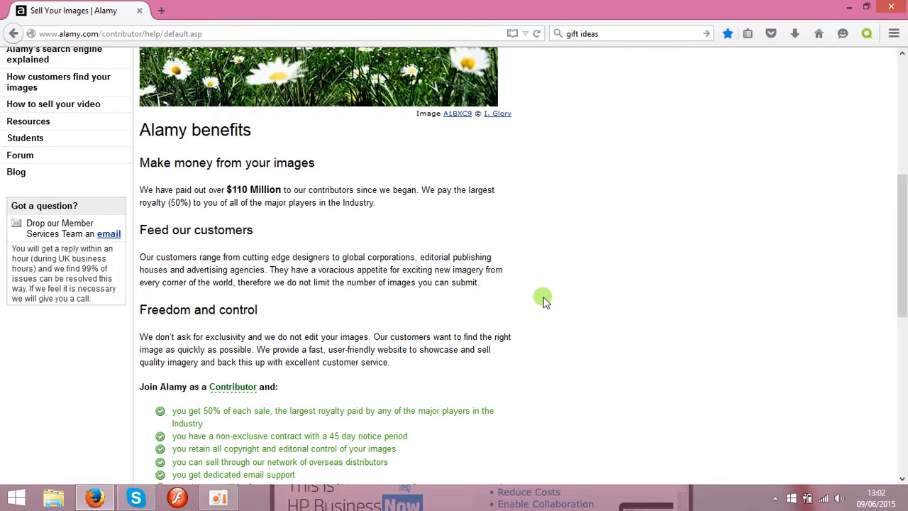
mouse_move(749, 304)
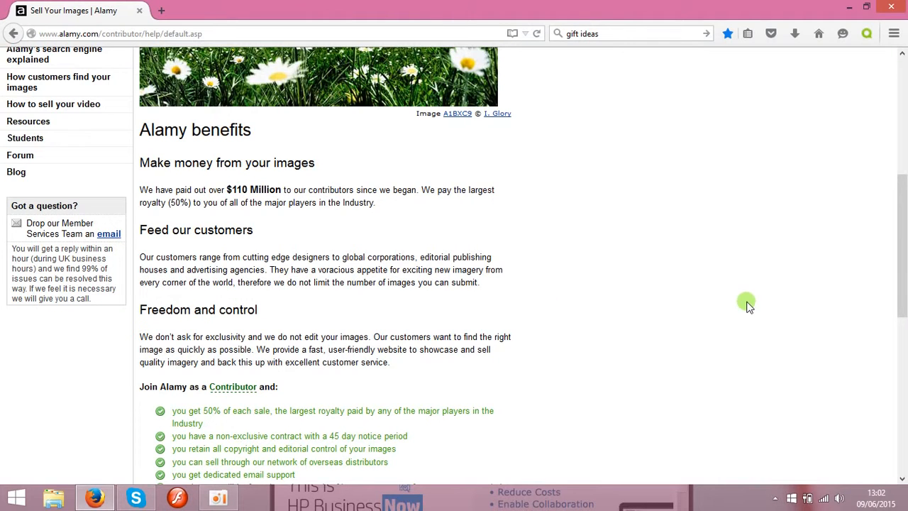
scroll("down", 3)
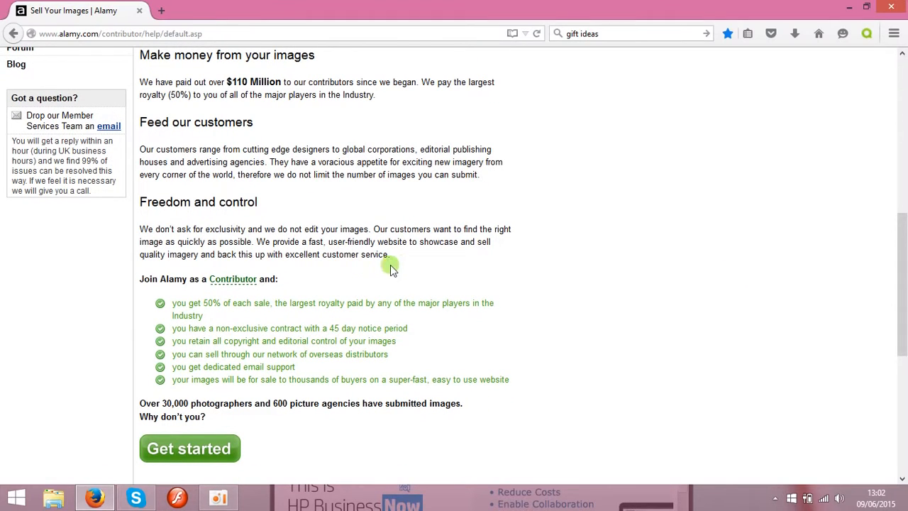
mouse_move(260, 324)
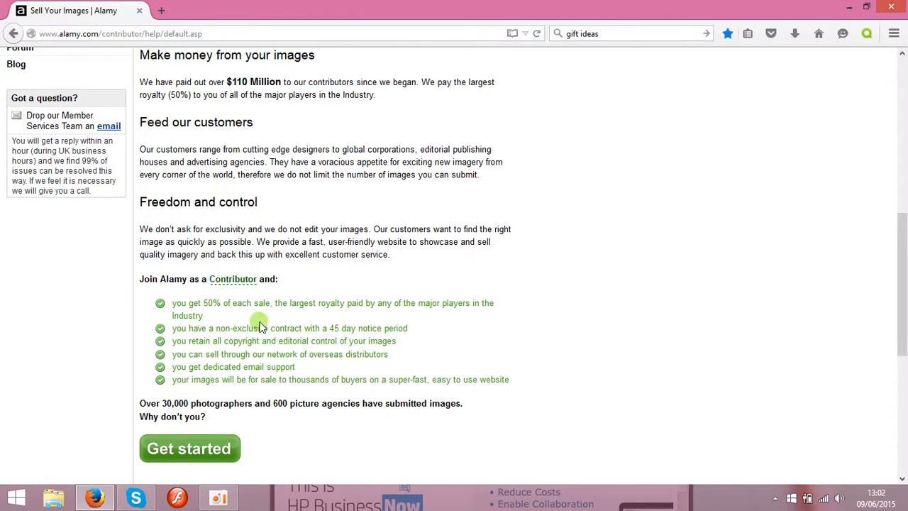
scroll("up", 3)
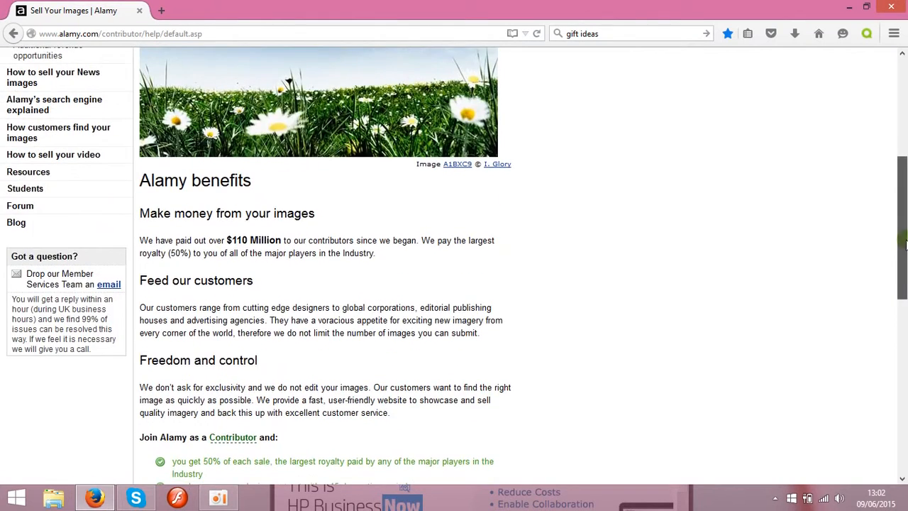
scroll("up", 3)
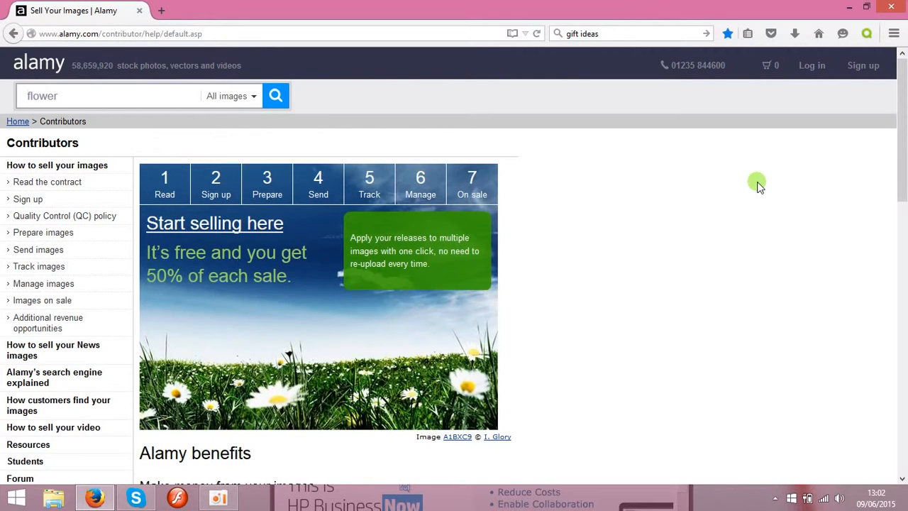
mouse_move(75, 49)
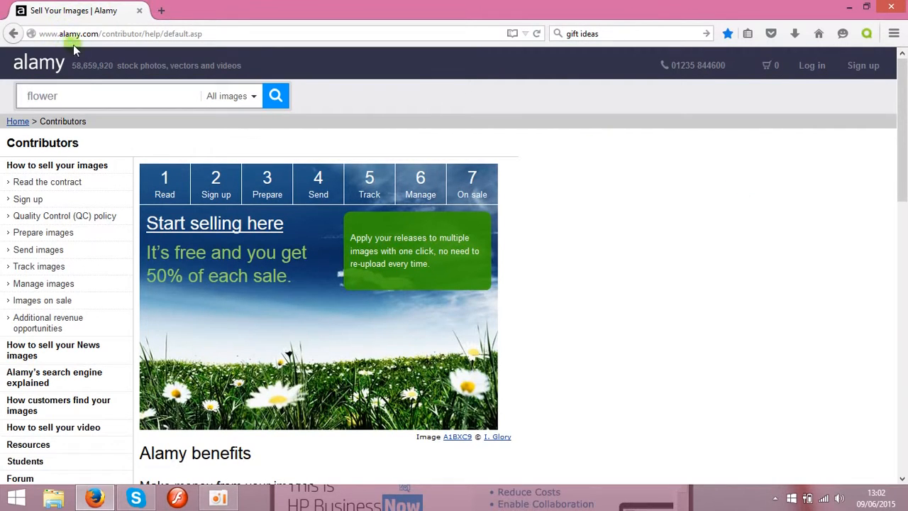
mouse_move(622, 182)
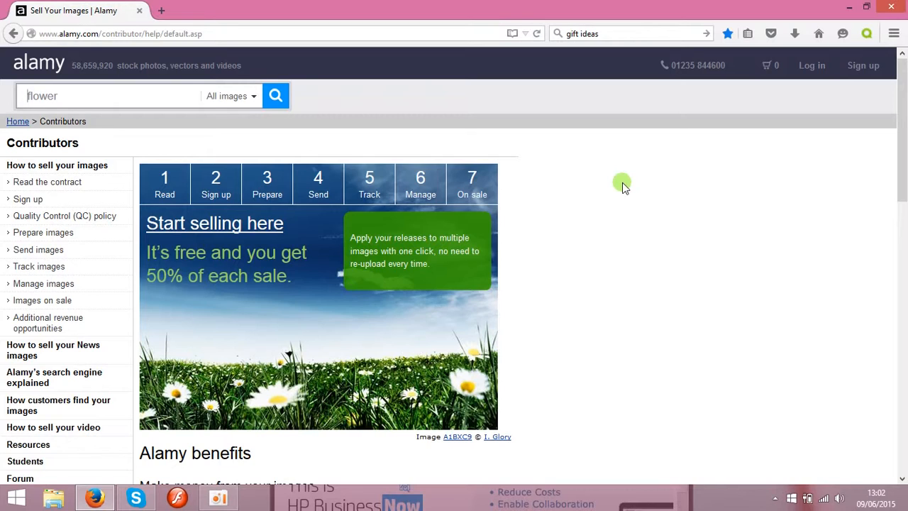
mouse_move(575, 144)
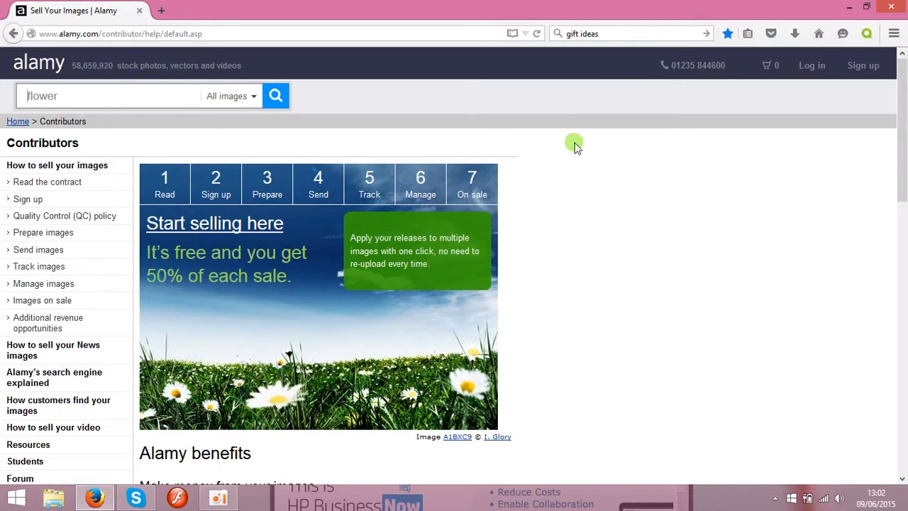
mouse_move(400, 110)
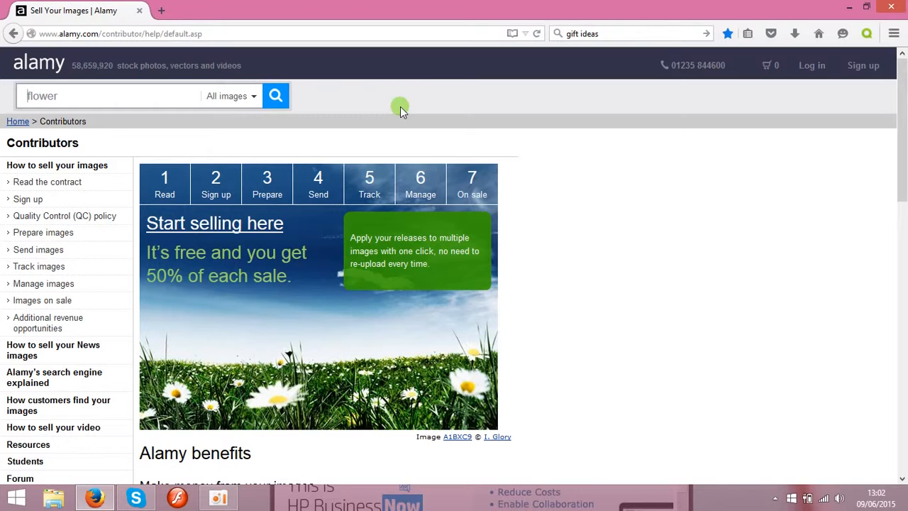